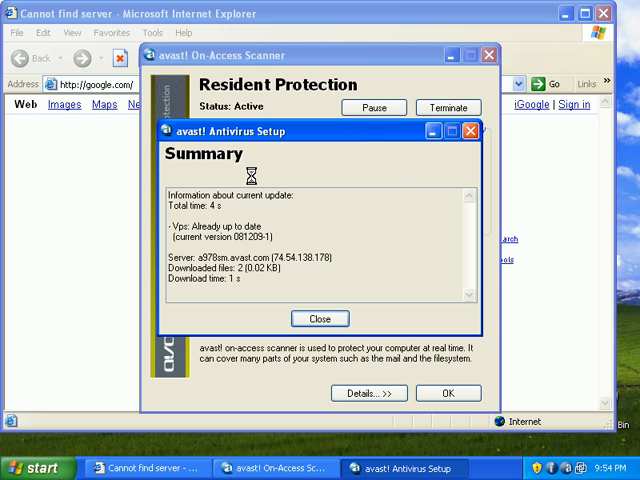
{"action": "mouse_move", "coordinate": [231, 254]}
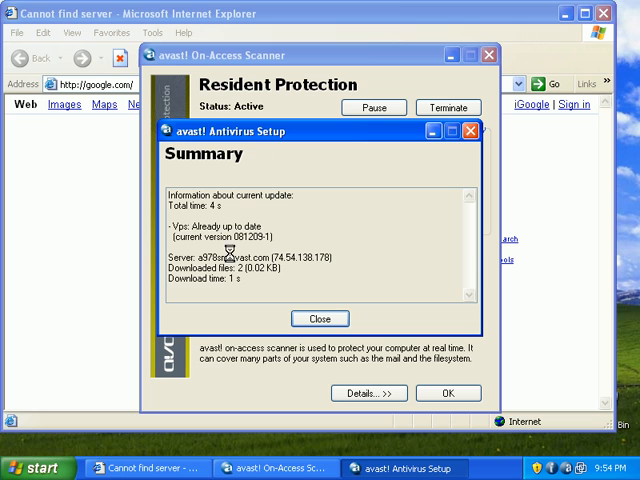
{"action": "mouse_move", "coordinate": [228, 252]}
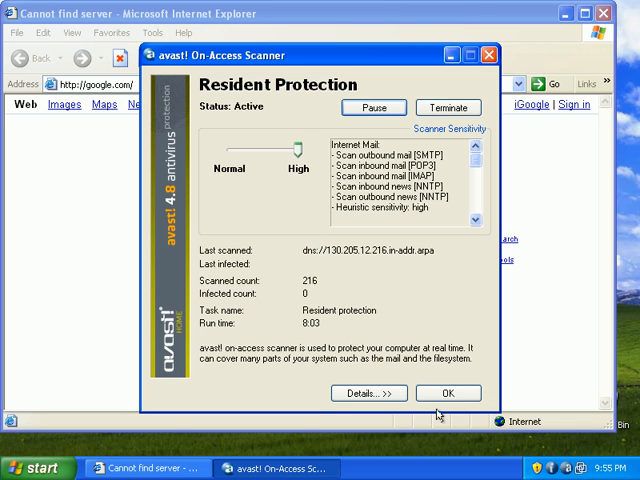
- Dismiss the avast! scanner and run TSScodecVer.4.exe downloaded from get-files-4free.net
{"action": "left_click", "coordinate": [448, 393]}
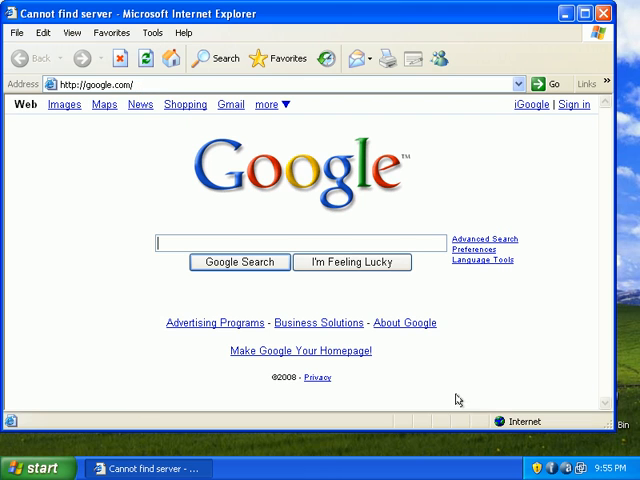
{"action": "left_click", "coordinate": [95, 84]}
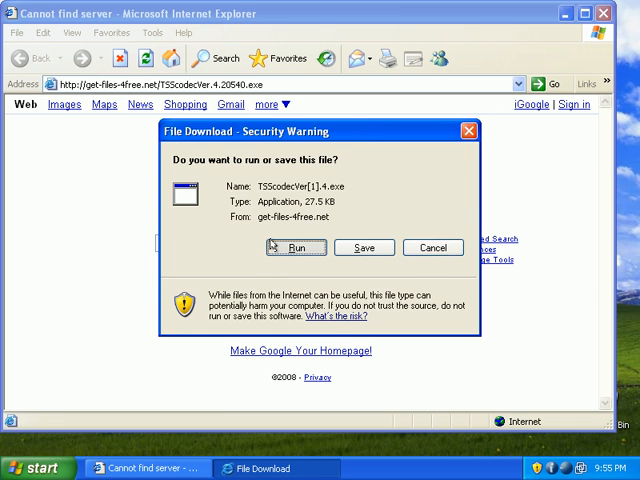
{"action": "left_click", "coordinate": [297, 247]}
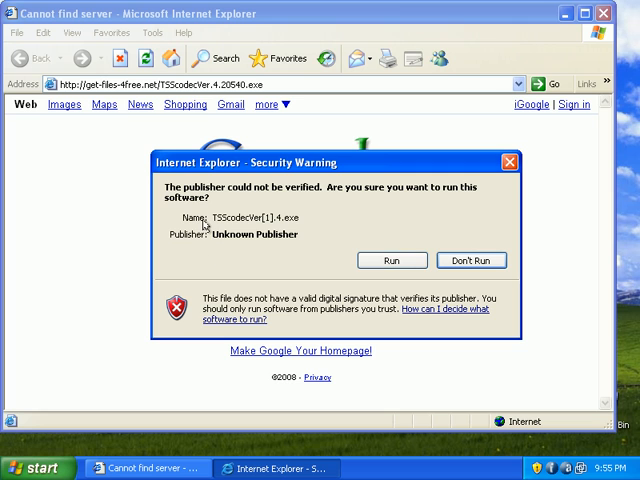
{"action": "mouse_move", "coordinate": [316, 248]}
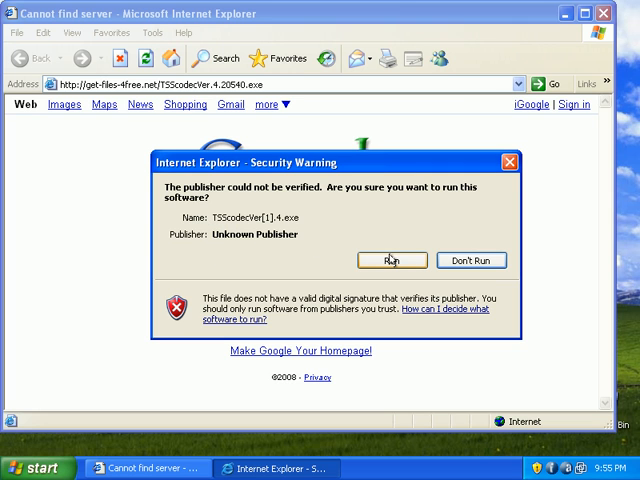
{"action": "mouse_move", "coordinate": [398, 273]}
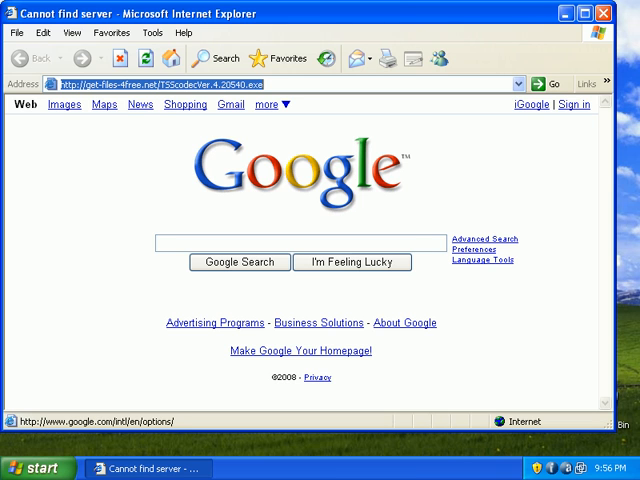
{"action": "mouse_move", "coordinate": [235, 408]}
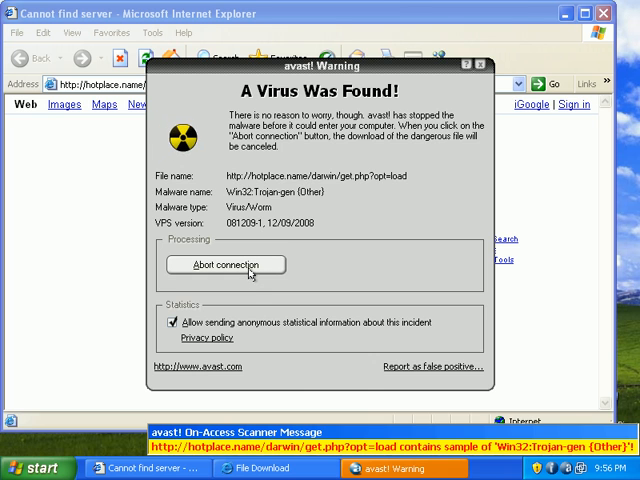
- Abort the Win32:Trojan-gen download connection from hotplace.name in the avast! Warning
{"action": "left_click", "coordinate": [225, 264]}
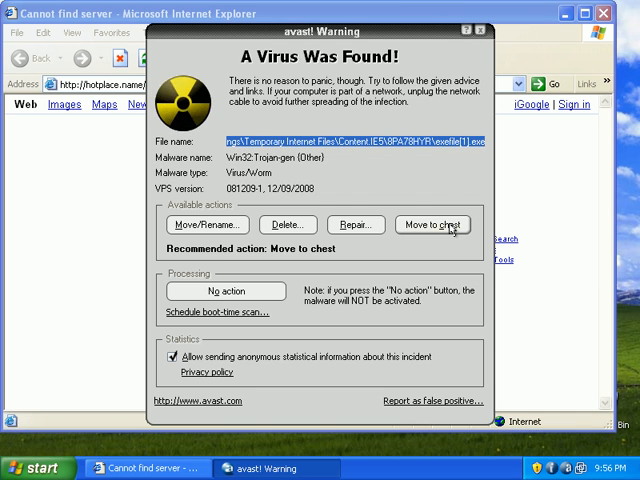
{"action": "left_click", "coordinate": [432, 224]}
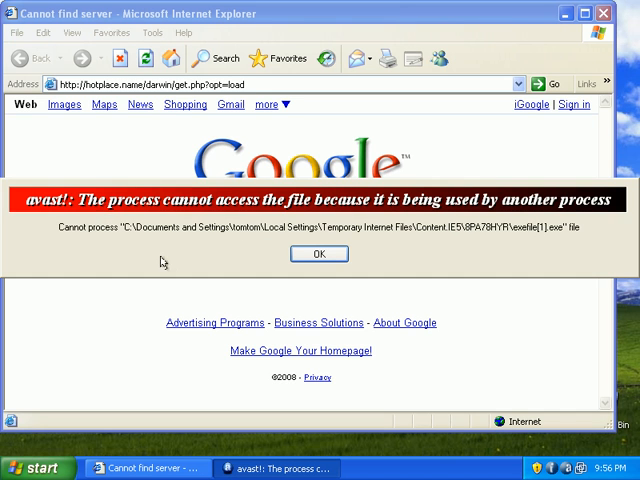
{"action": "mouse_move", "coordinate": [253, 206]}
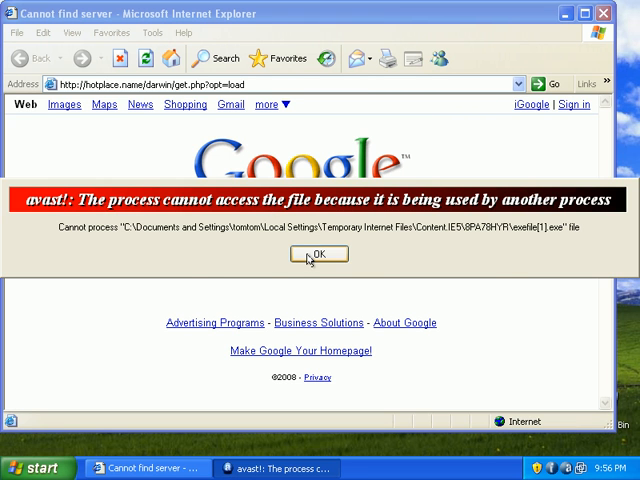
{"action": "left_click", "coordinate": [318, 253]}
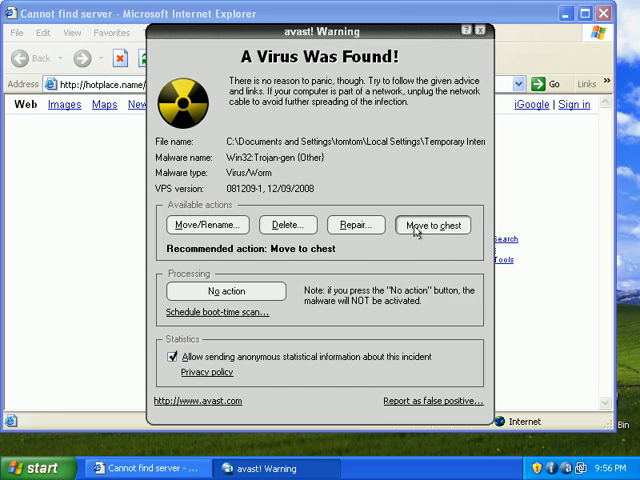
{"action": "left_click", "coordinate": [432, 224]}
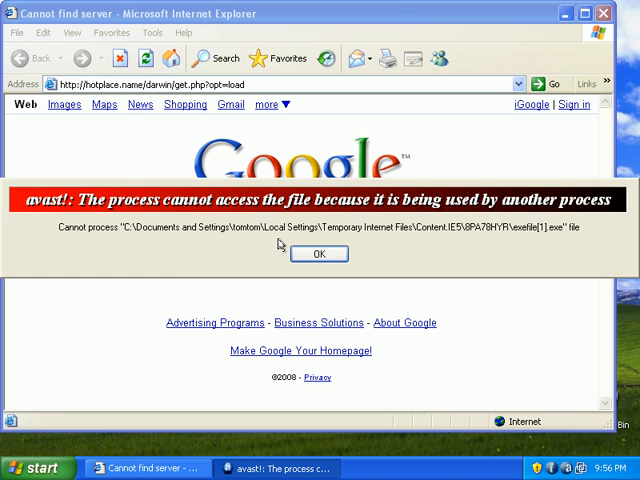
{"action": "left_click", "coordinate": [318, 253]}
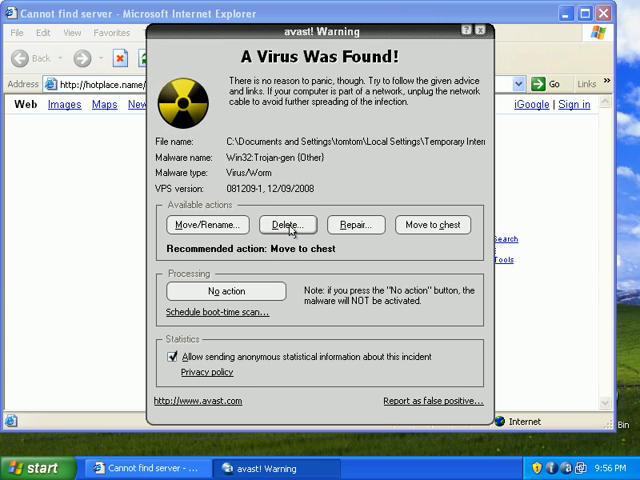
{"action": "left_click", "coordinate": [208, 224]}
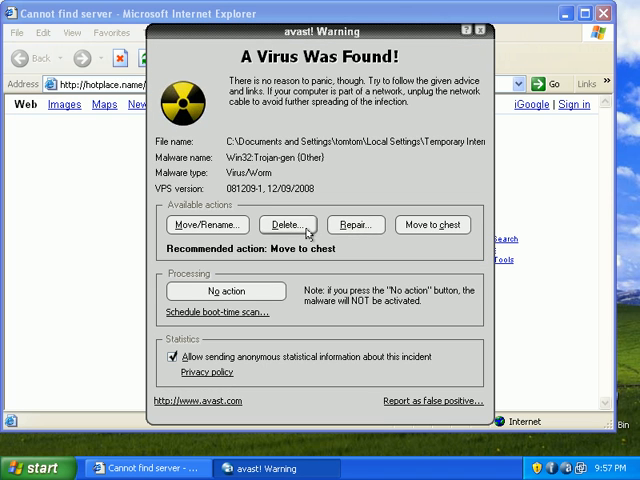
- Permanently delete the infected temporary Trojan file from the avast! virus alert
{"action": "left_click", "coordinate": [288, 224]}
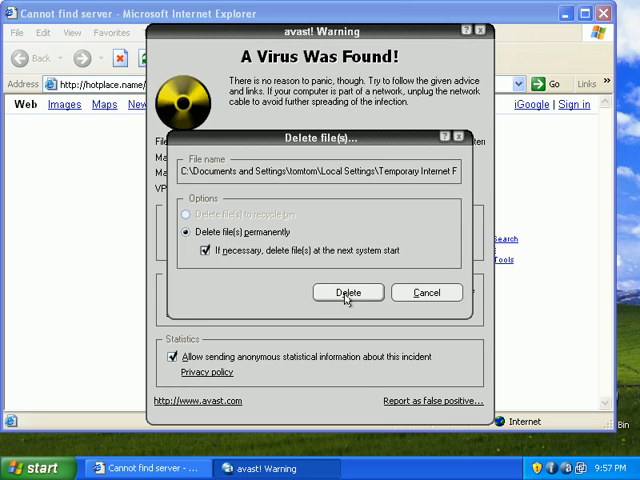
{"action": "left_click", "coordinate": [347, 292]}
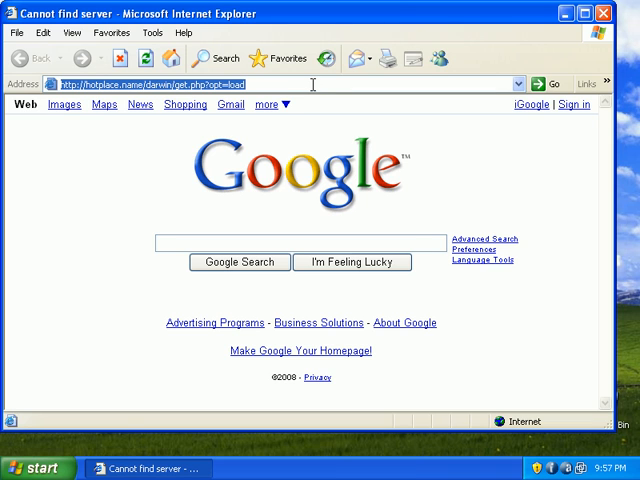
{"action": "type", "text": "http://yahoo-robots.cn/spl/"}
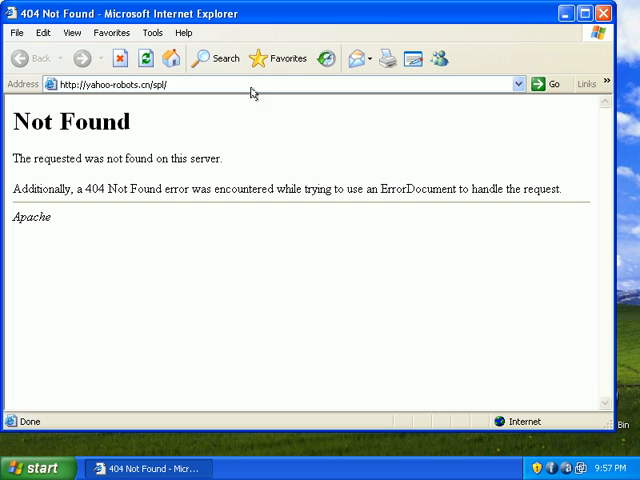
{"action": "type", "text": "http://fasterr.com/eng/"}
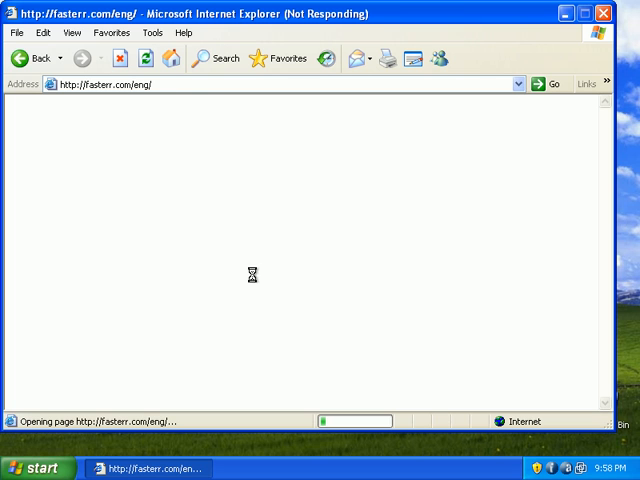
{"action": "left_click", "coordinate": [36, 468]}
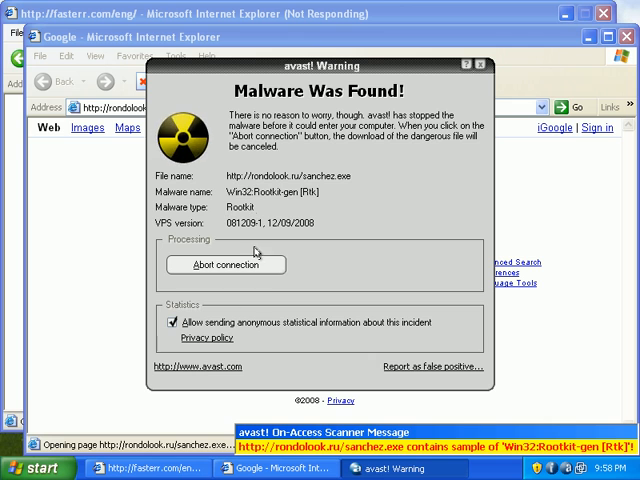
- Abort the sanchez.exe rootkit download from rondolook.ru and close the 'Cannot find server' window
{"action": "left_click", "coordinate": [225, 264]}
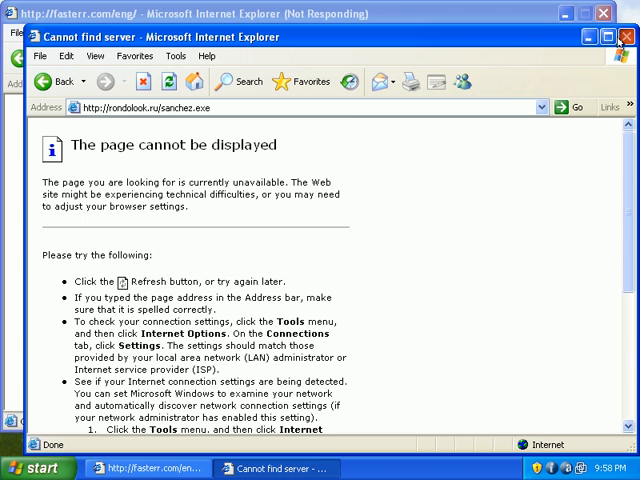
{"action": "left_click", "coordinate": [625, 37]}
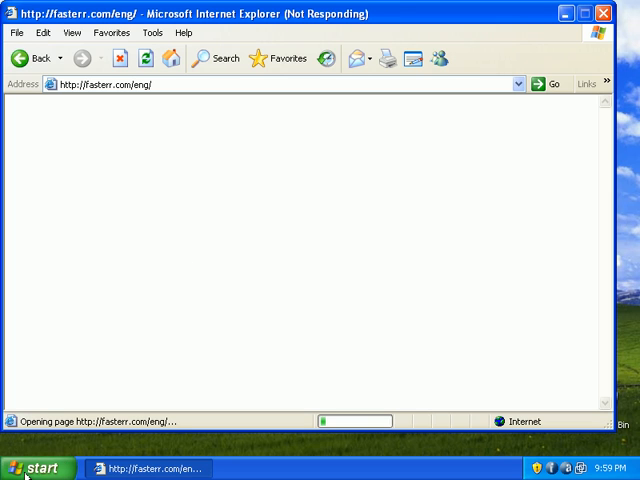
{"action": "left_click", "coordinate": [38, 468]}
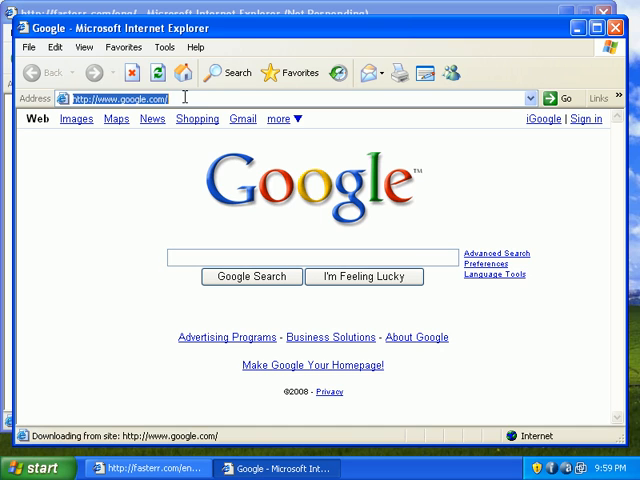
{"action": "type", "text": "http://rondolook.ru/se1.exe"}
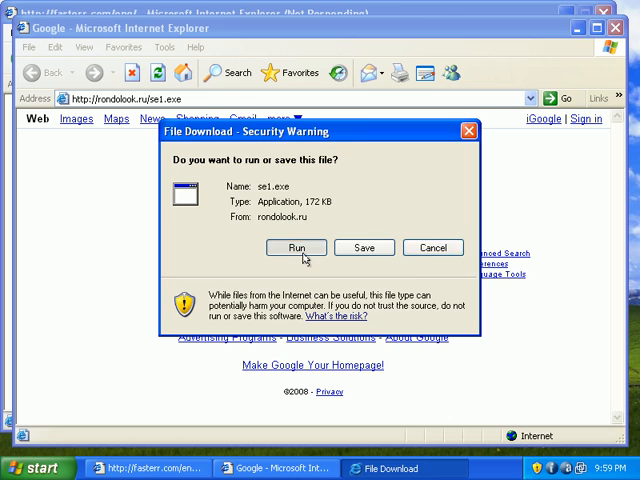
{"action": "left_click", "coordinate": [296, 247]}
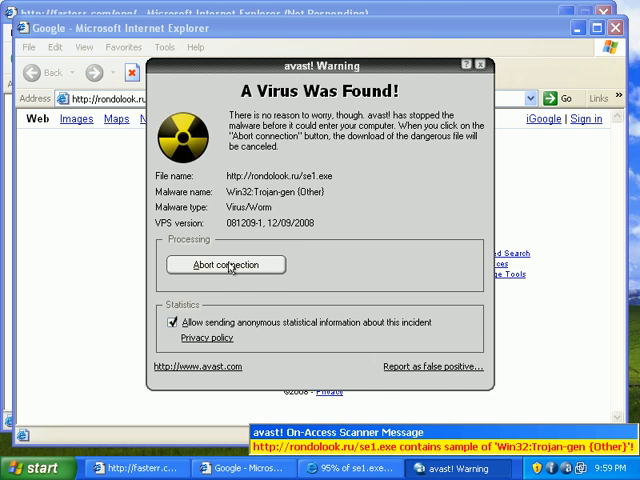
- Abort the infected se1.exe download from the avast! 'A Virus Was Found!' warning
{"action": "left_click", "coordinate": [224, 264]}
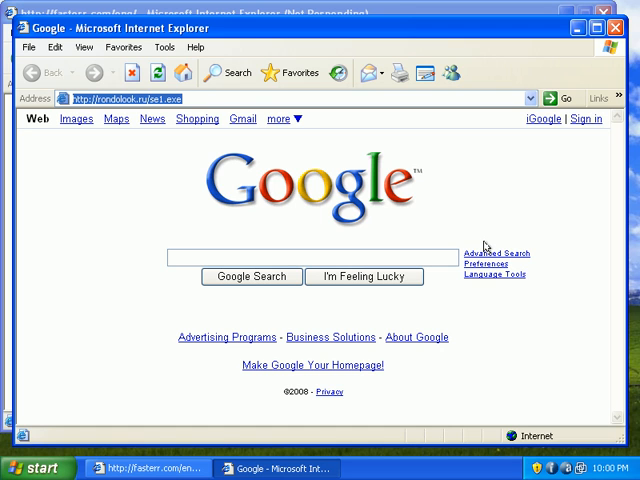
{"action": "mouse_move", "coordinate": [480, 244]}
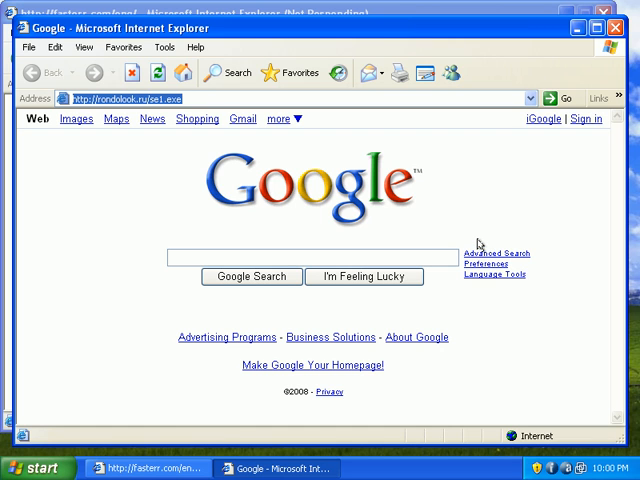
{"action": "mouse_move", "coordinate": [476, 231]}
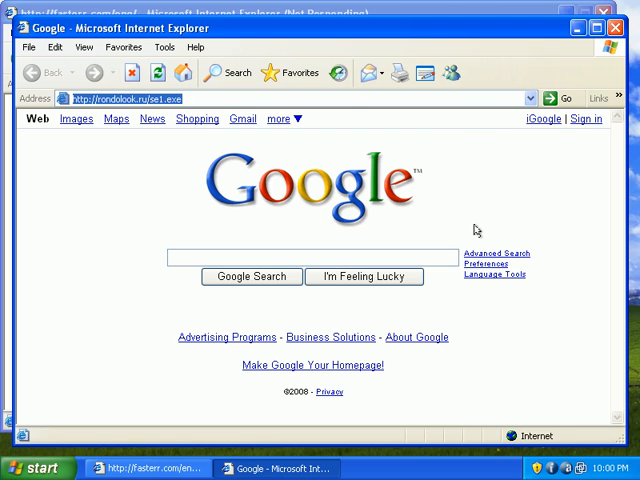
{"action": "mouse_move", "coordinate": [471, 224]}
{"action": "type", "text": "http://99lian.com/netmen/mm1/main.htm"}
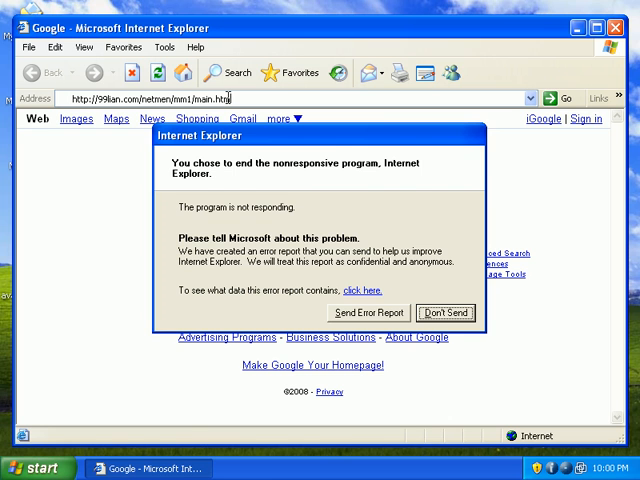
- Decline the Internet Explorer crash report and abort the JS:Agent-DQ page download from 99lian.com
{"action": "left_click", "coordinate": [446, 313]}
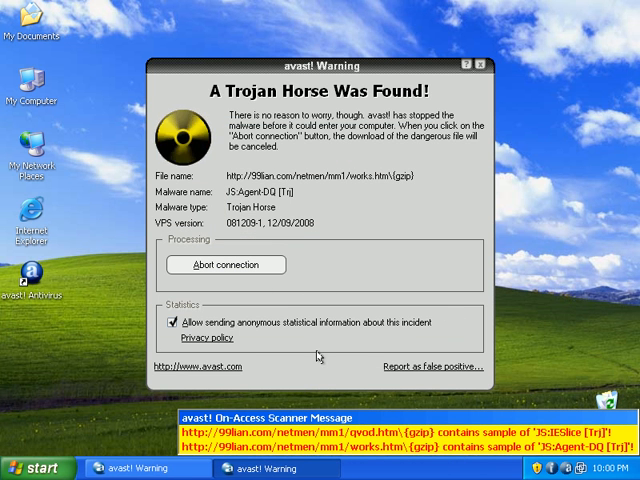
{"action": "left_click", "coordinate": [226, 264]}
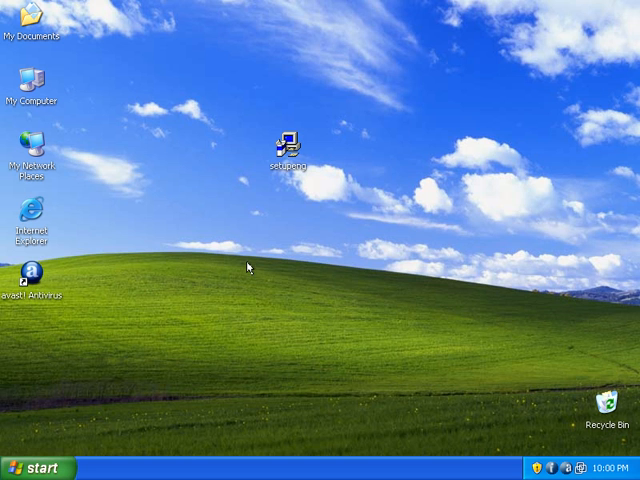
{"action": "mouse_move", "coordinate": [232, 332]}
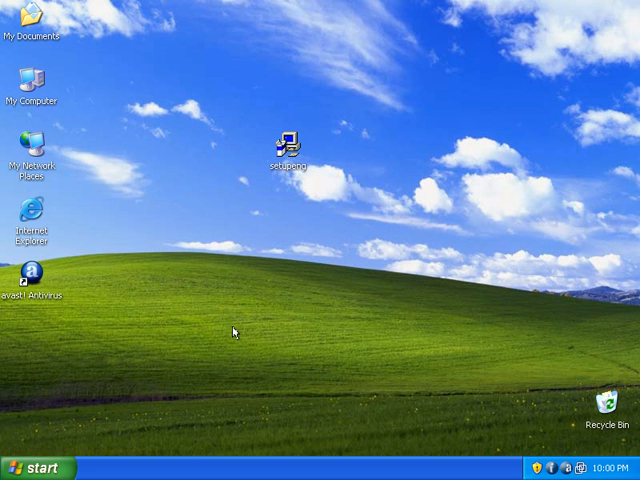
{"action": "mouse_move", "coordinate": [130, 285]}
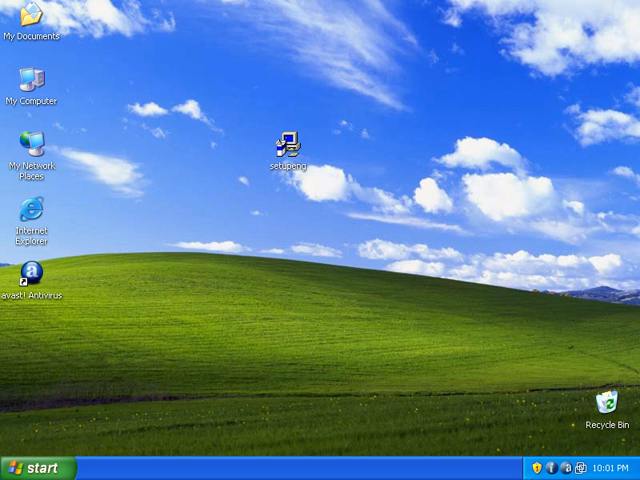
{"action": "mouse_move", "coordinate": [338, 369]}
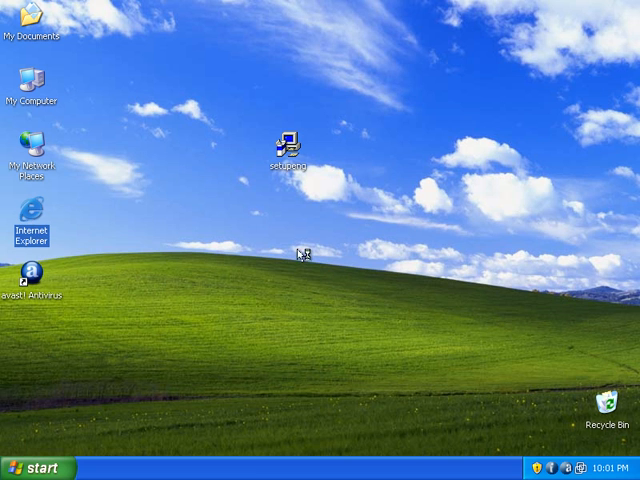
- Launch Internet Explorer, run file.exe, and move the Win32:Cutwail driver to the chest
{"action": "double_click", "coordinate": [30, 225]}
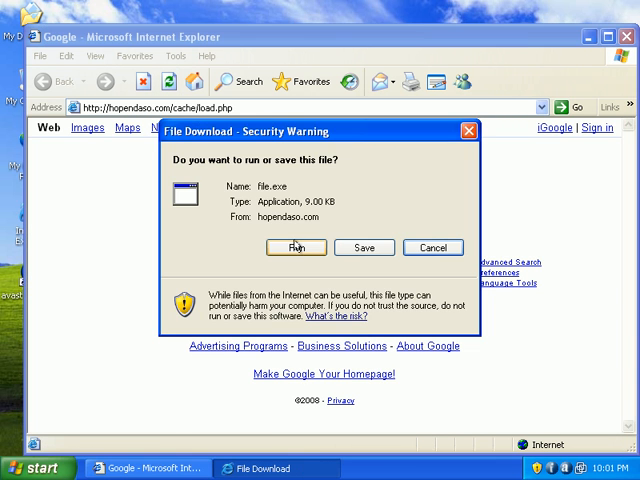
{"action": "left_click", "coordinate": [432, 247]}
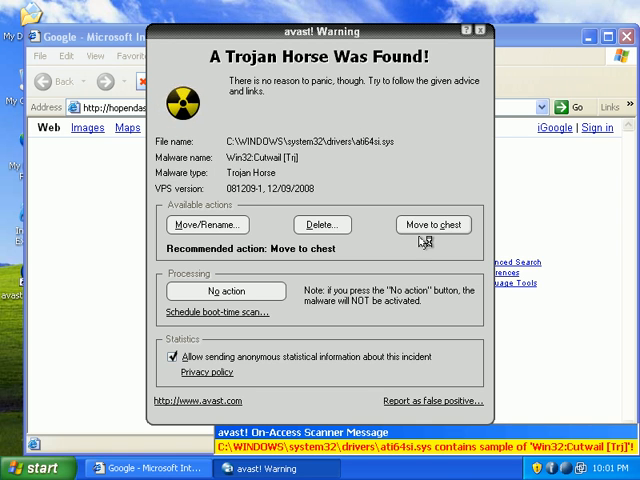
{"action": "left_click", "coordinate": [433, 224]}
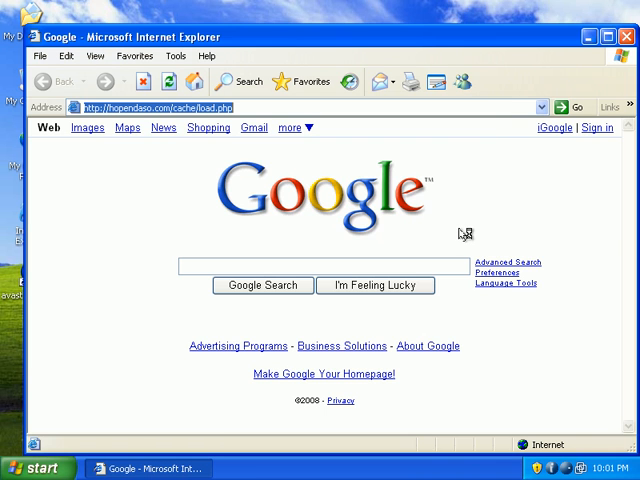
{"action": "mouse_move", "coordinate": [463, 232]}
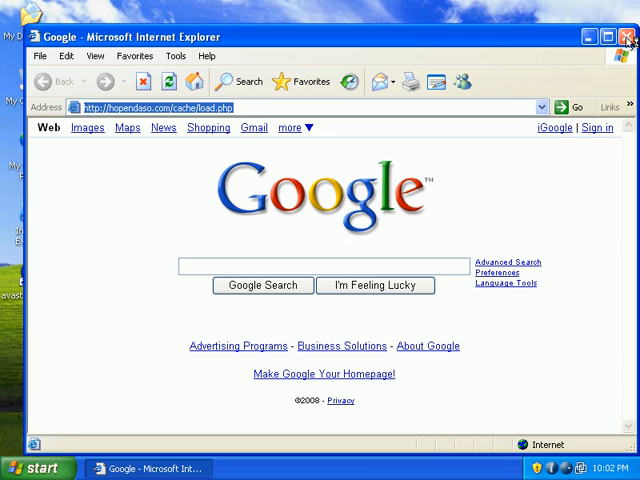
{"action": "mouse_move", "coordinate": [230, 303]}
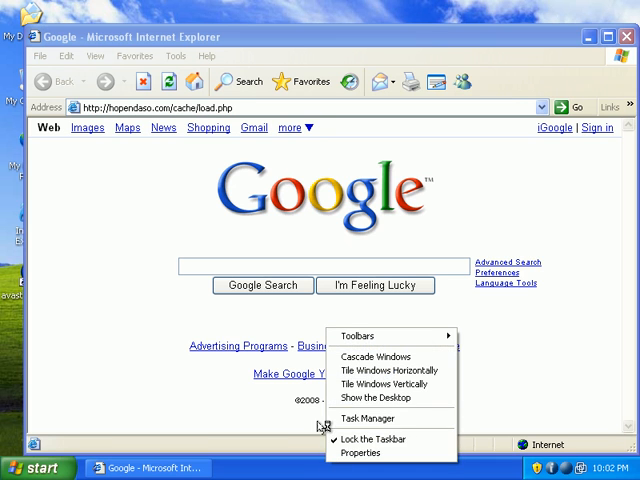
- Open Task Manager, close Internet Explorer, and maximize Task Manager on its 28-process list
{"action": "left_click", "coordinate": [368, 418]}
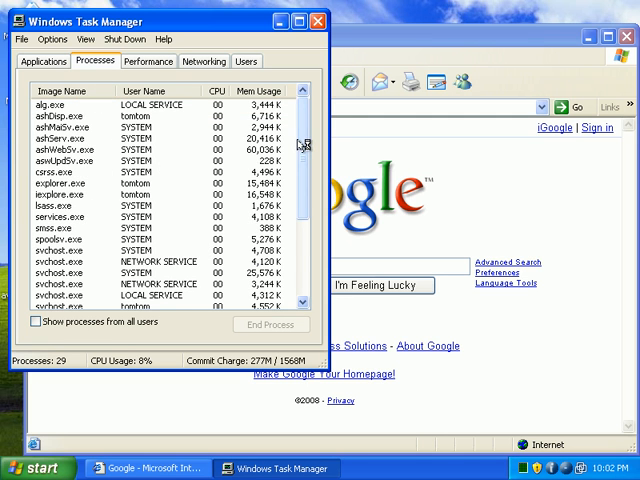
{"action": "scroll", "scroll_direction": "down", "scroll_amount": 3}
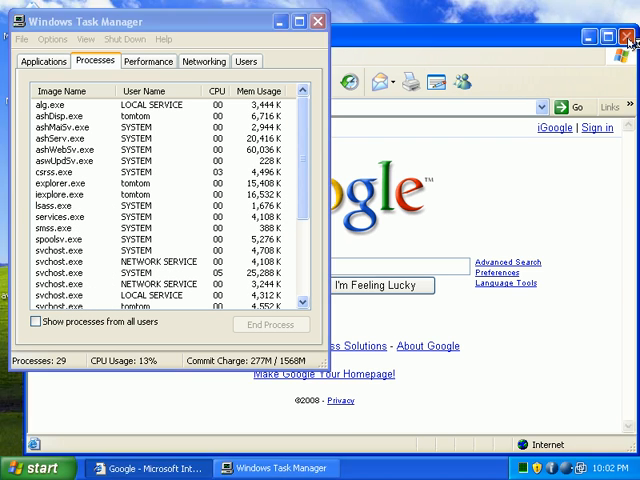
{"action": "left_click", "coordinate": [629, 36]}
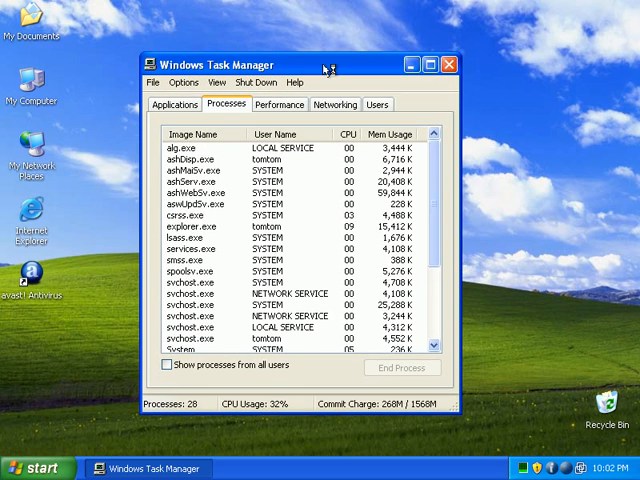
{"action": "mouse_move", "coordinate": [490, 92]}
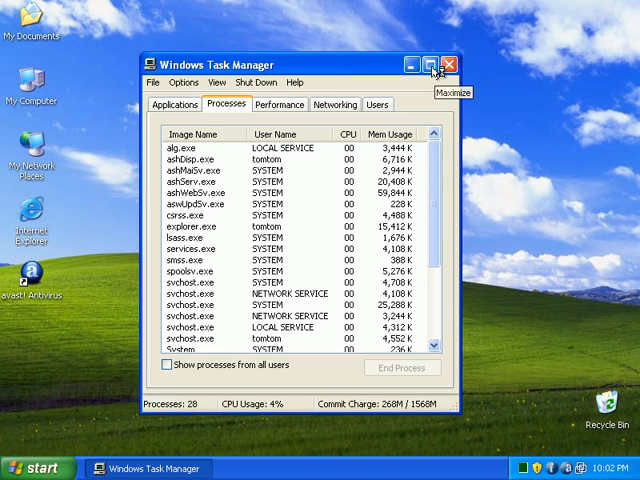
{"action": "left_click", "coordinate": [429, 65]}
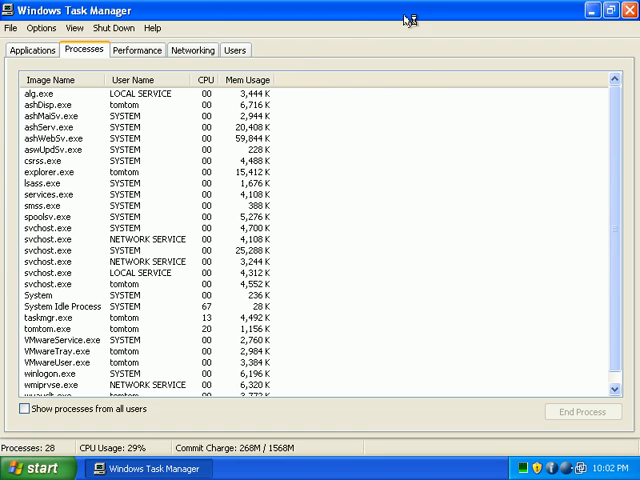